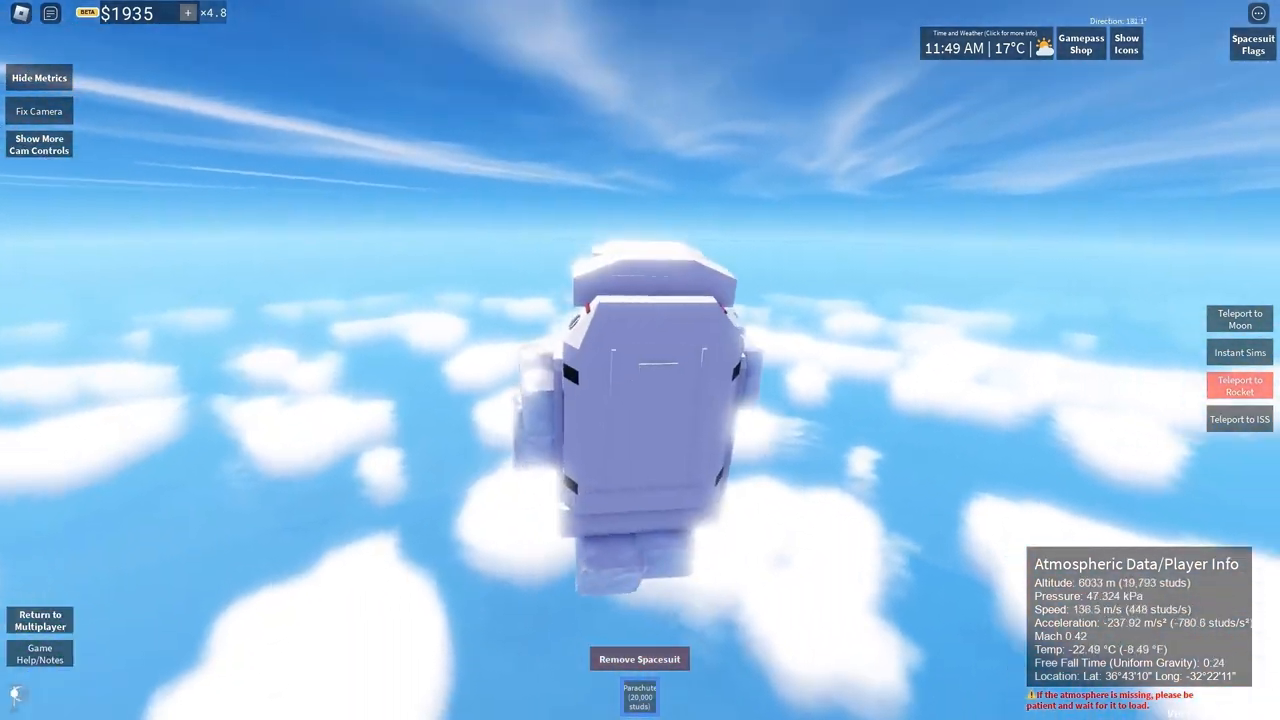
- Deploy the parachute, slowing the spacesuit player's fall to about 27 m/s near 4,800 m
click(640, 696)
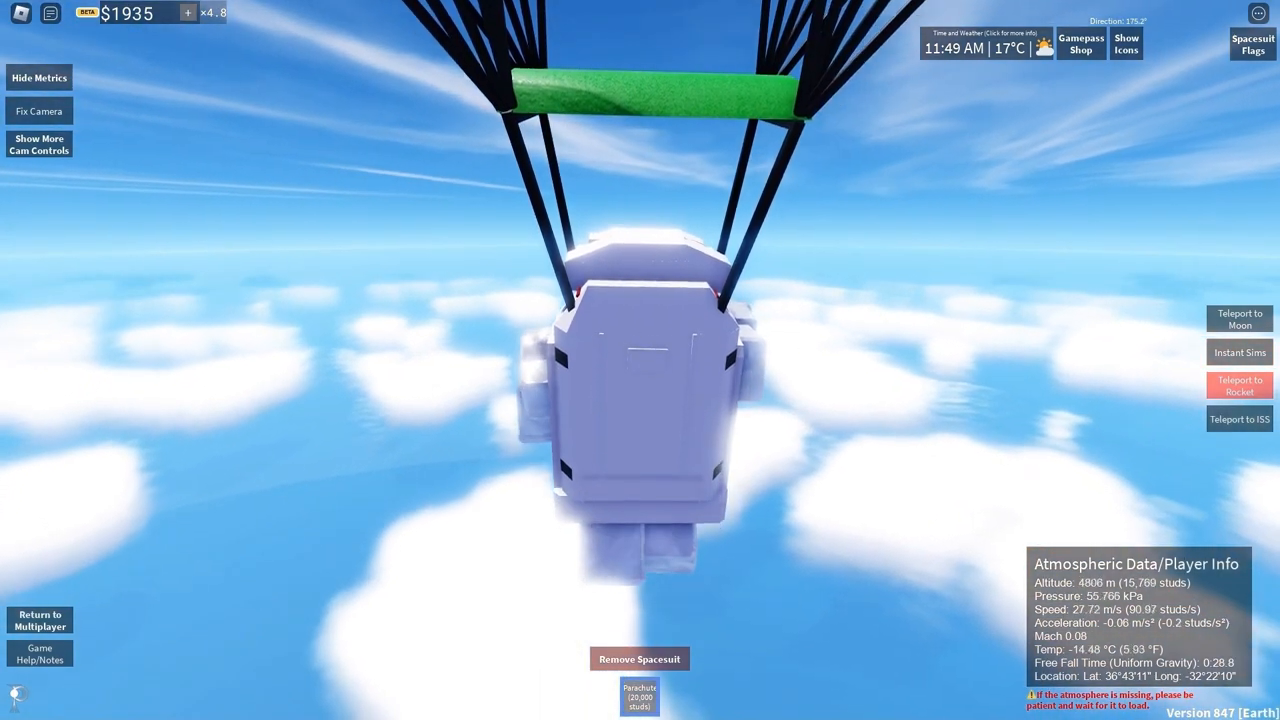